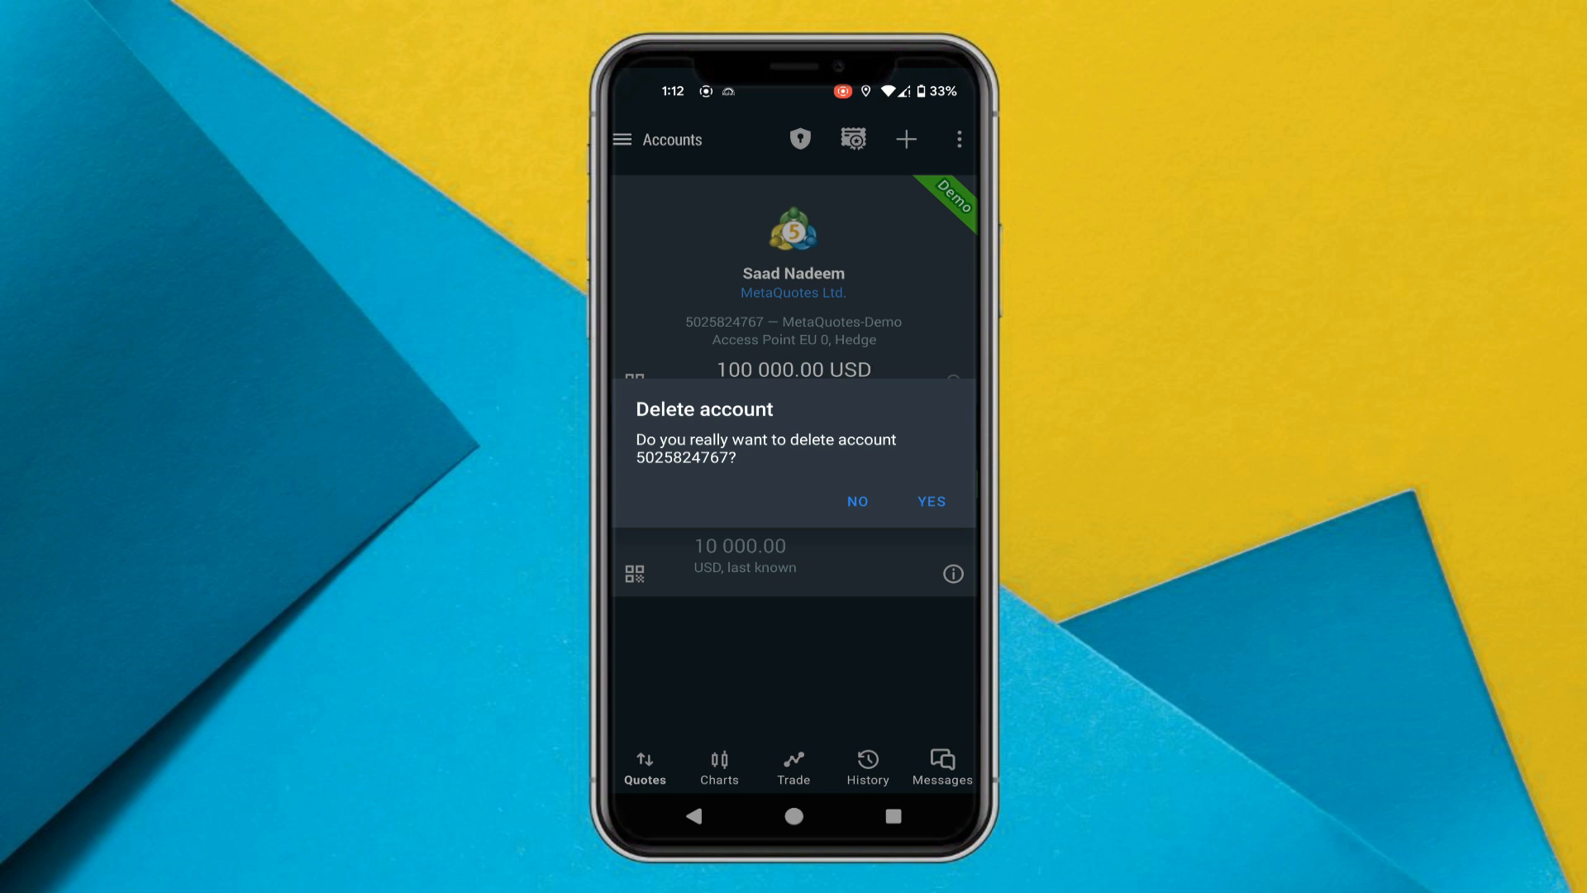
Confirm YES in the Delete account dialog, leaving only the MetaTrader 5 Android Demo account
left_click(929, 500)
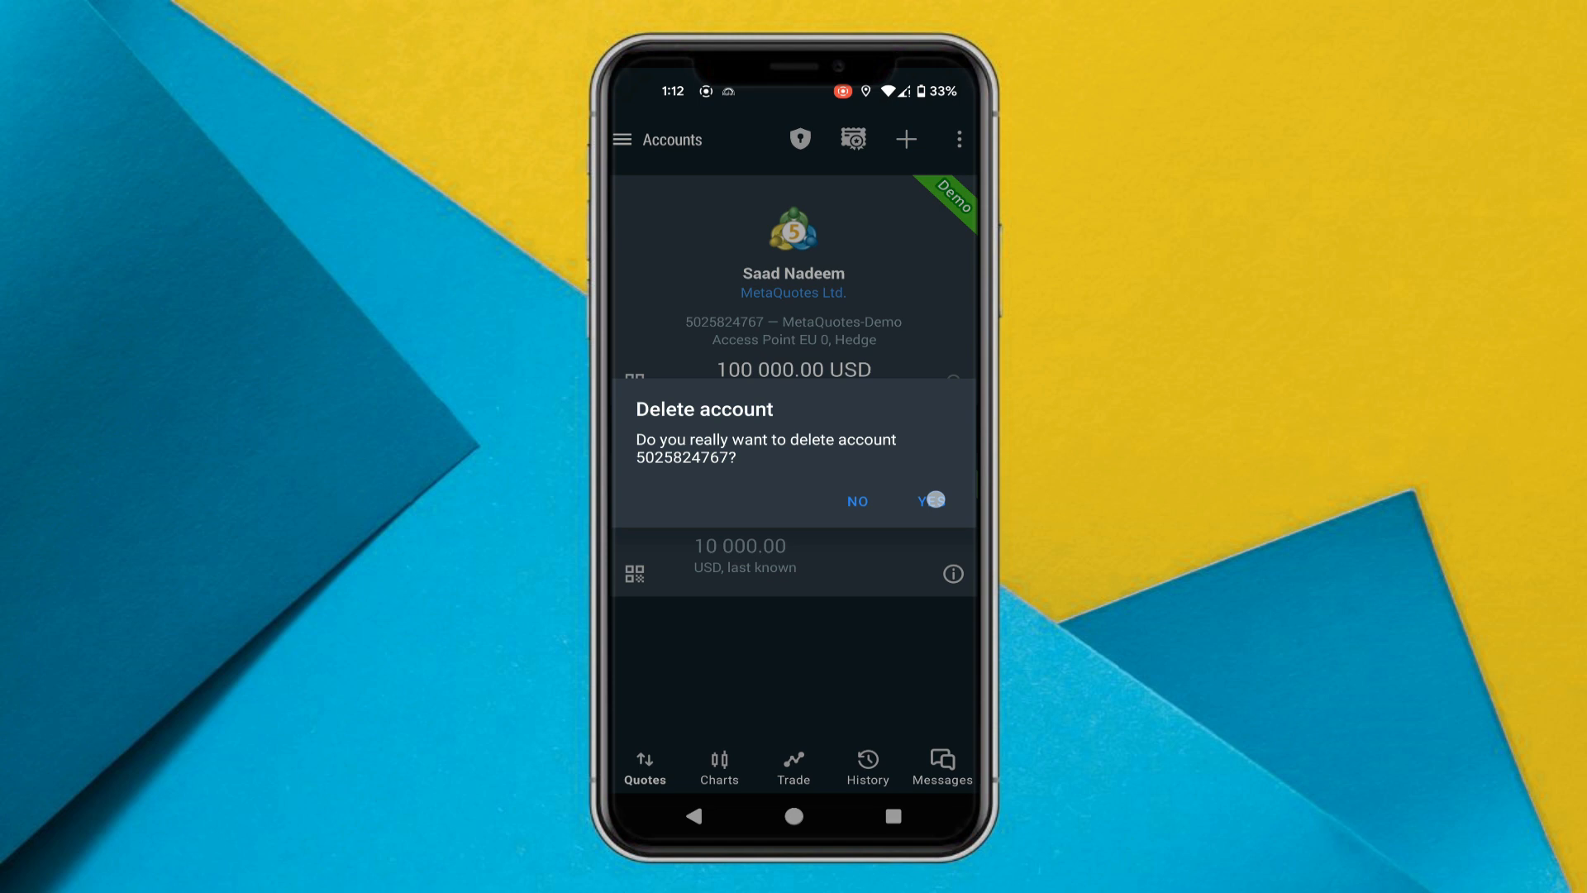
left_click(926, 500)
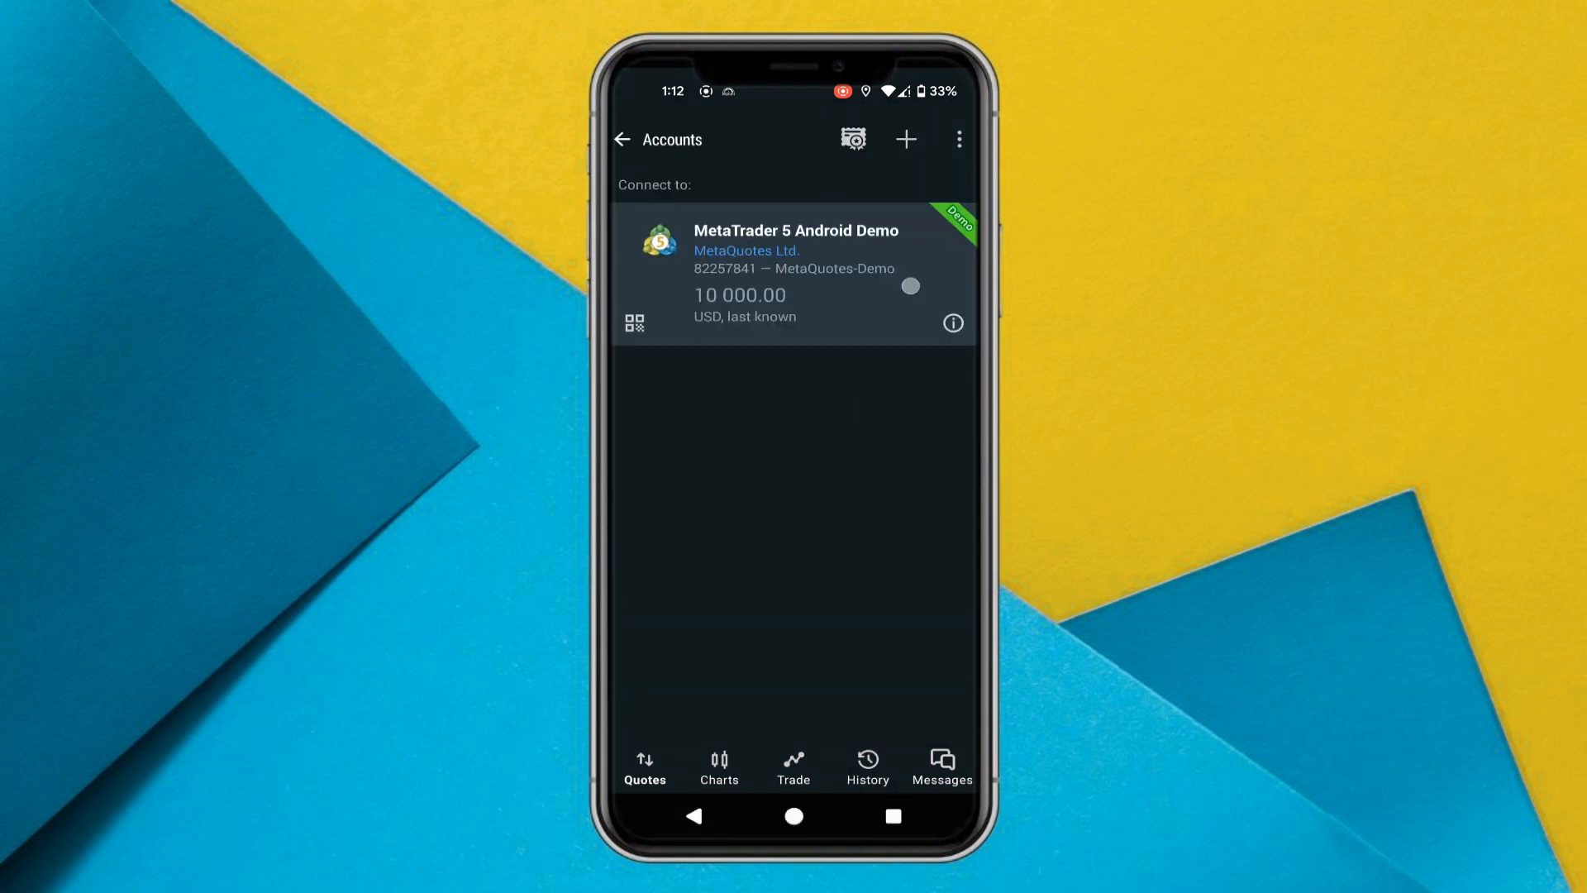
left_click(795, 273)
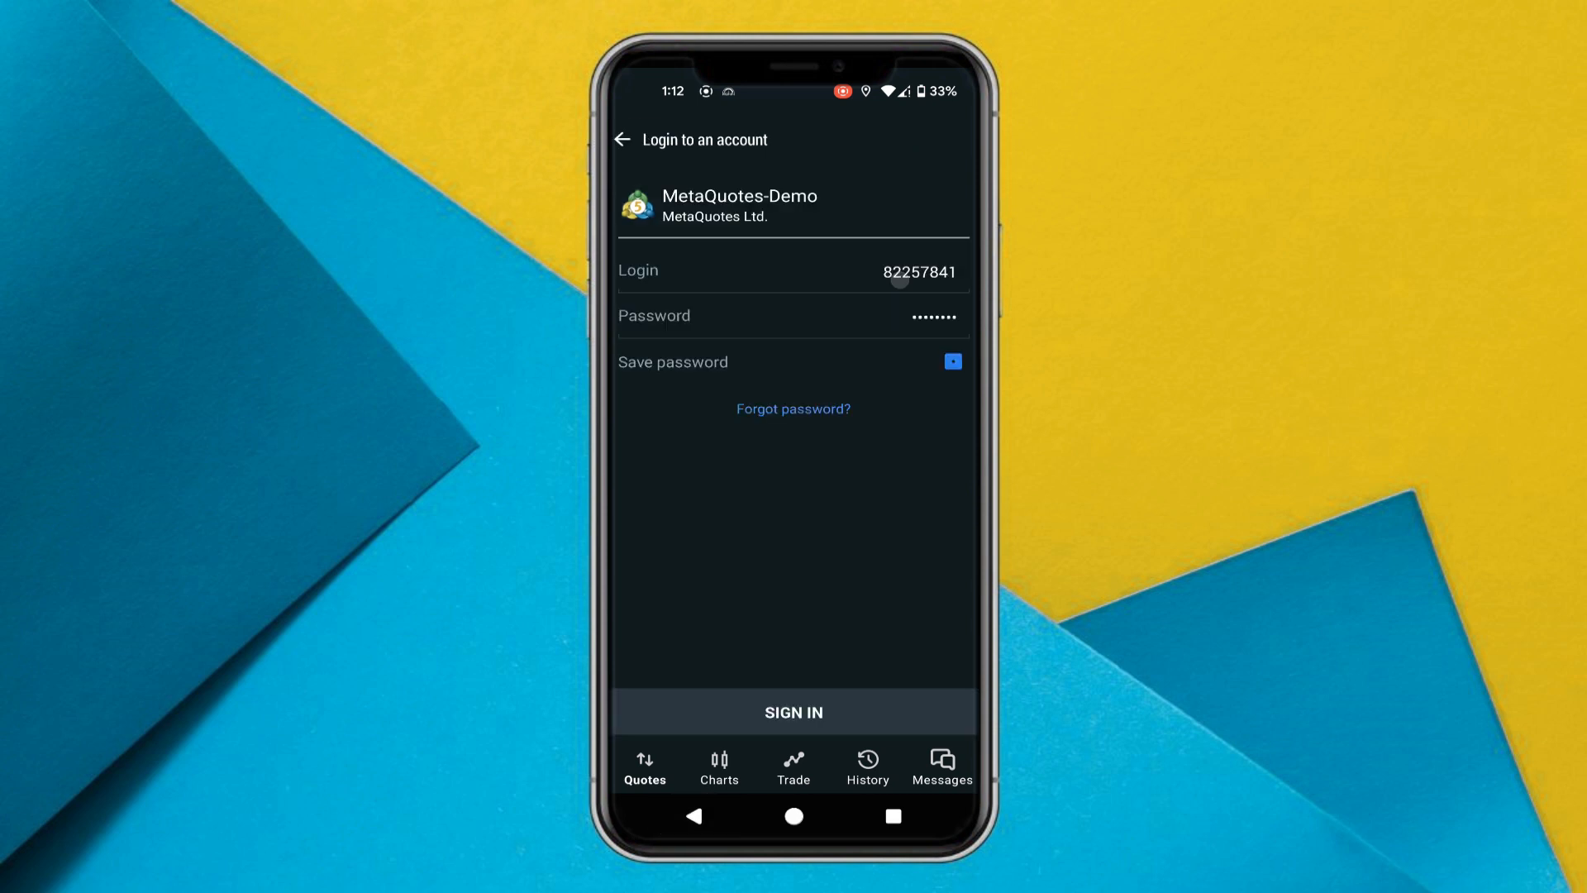
left_click(793, 712)
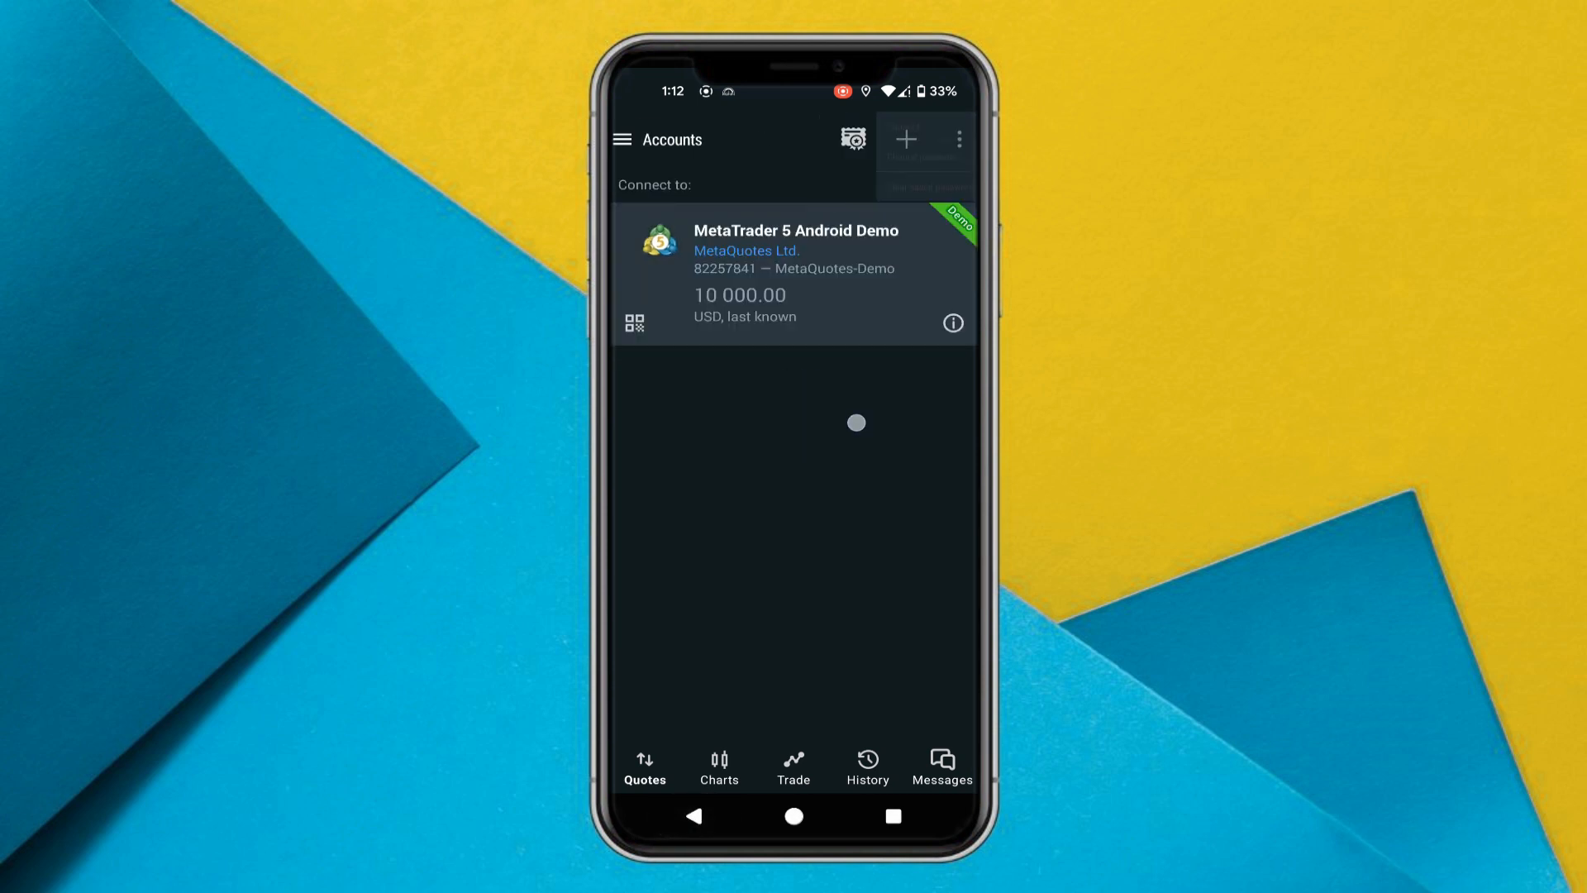